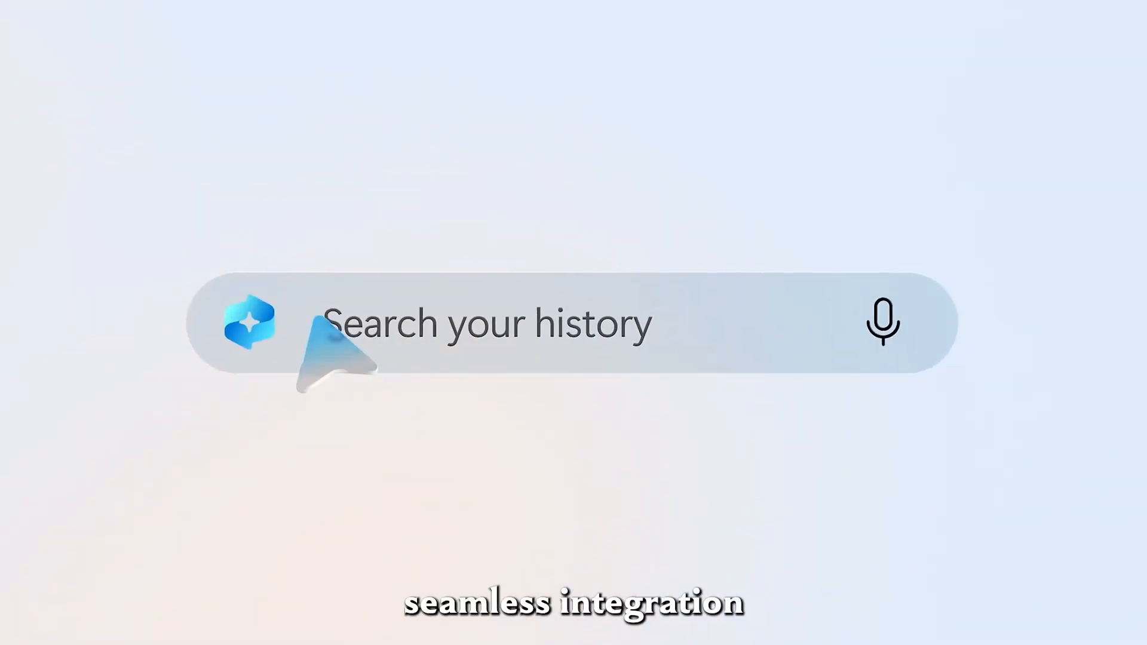
# Step: Launch the Play Store app from the Apps search results
pyautogui.write('My road trip')
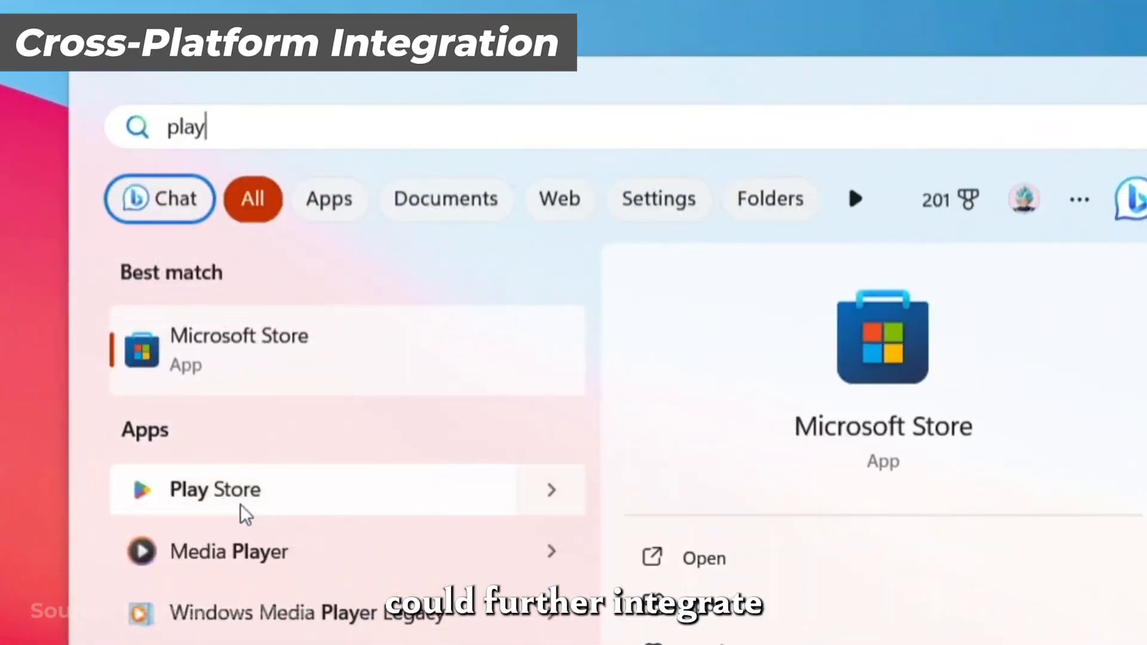
pyautogui.click(214, 489)
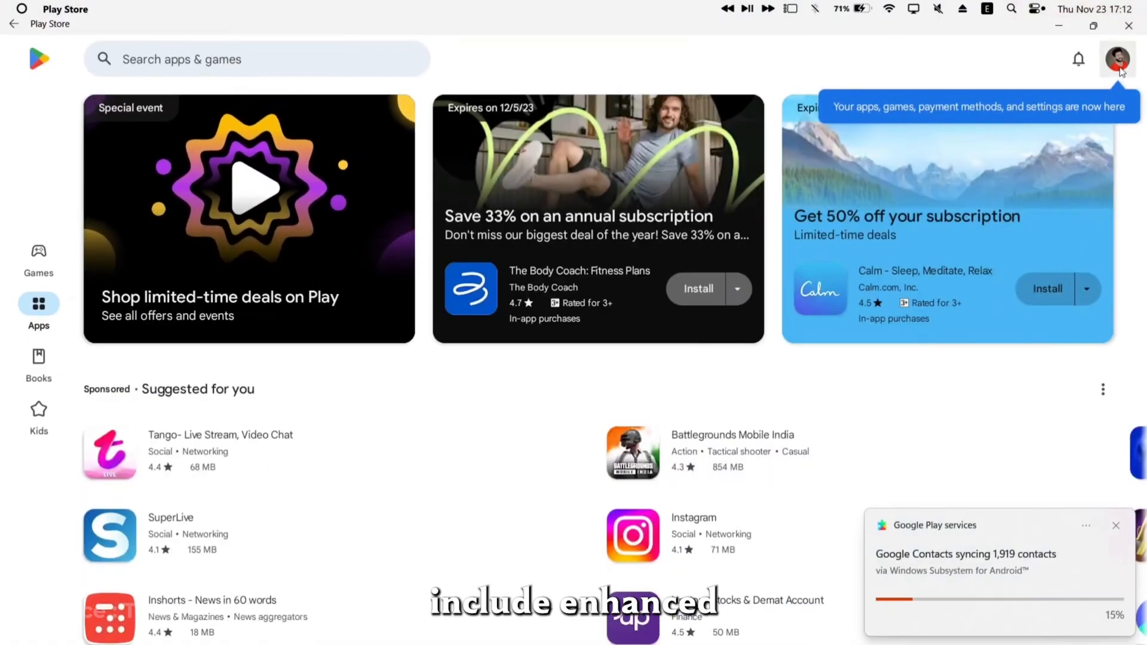
# Step: Open and dismiss the account menu, then scroll to Featured apps like YouTube and Word
pyautogui.click(1116, 59)
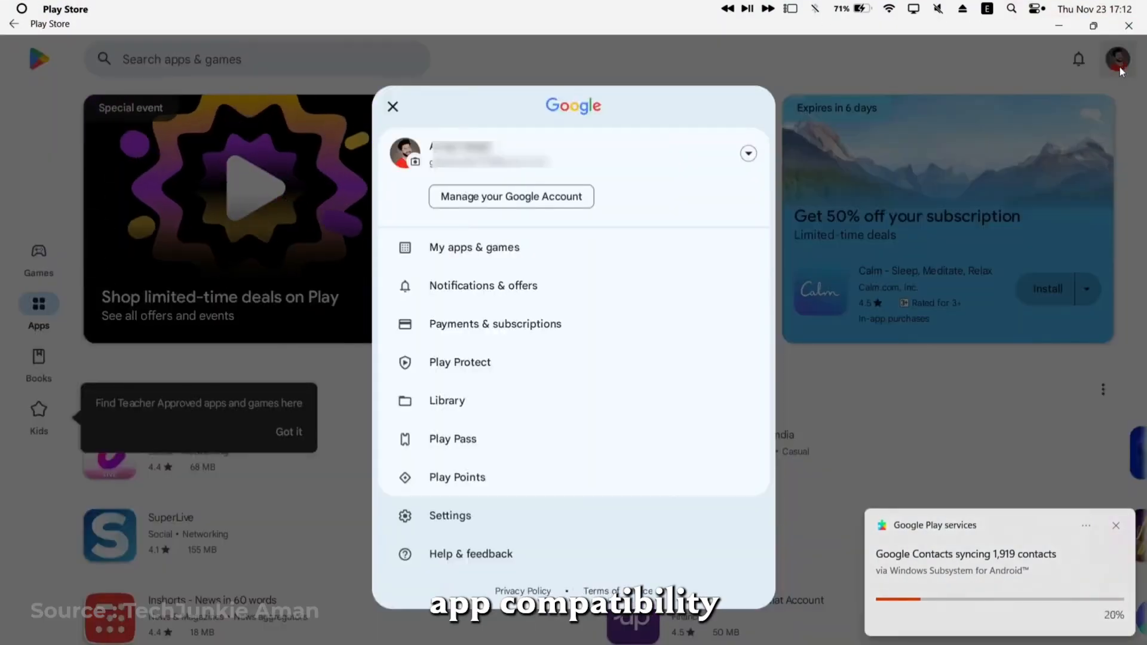
pyautogui.click(393, 107)
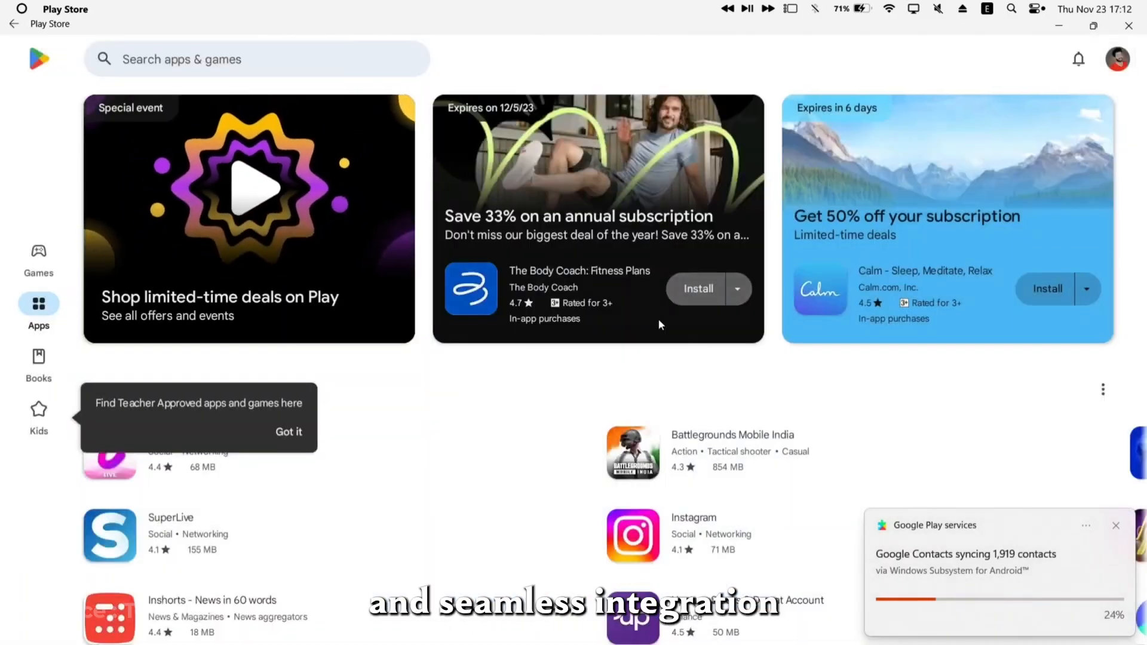
pyautogui.scroll(-3)
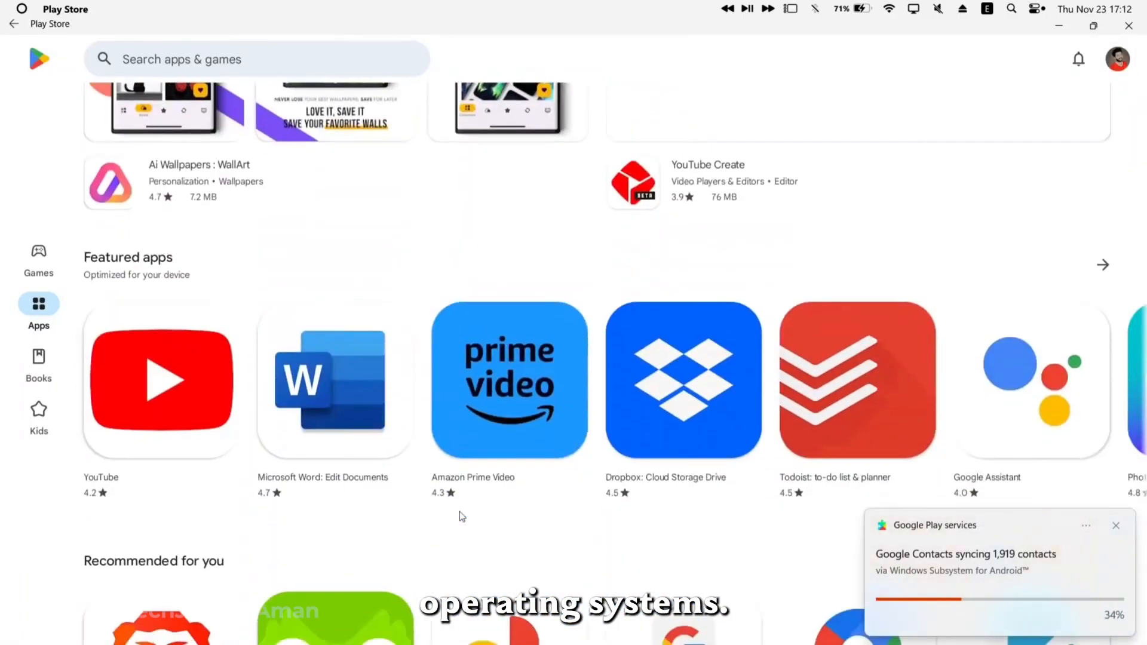